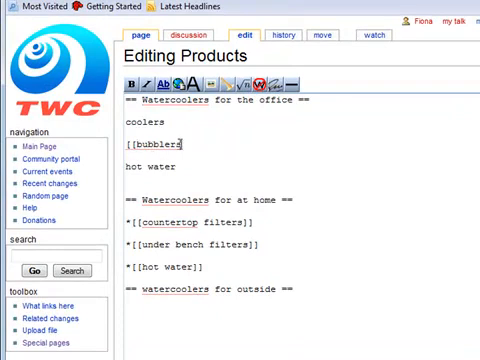
- Close the [[bubblers link with ]] and scroll to the save controls
{"action": "type", "text": "]]"}
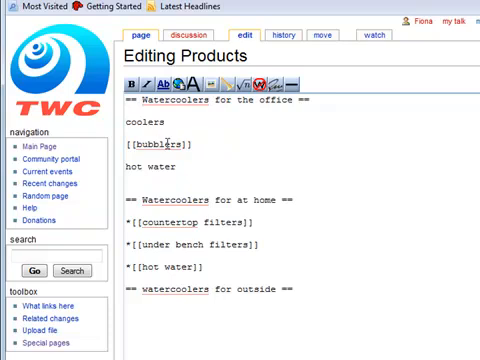
{"action": "mouse_move", "coordinate": [190, 166]}
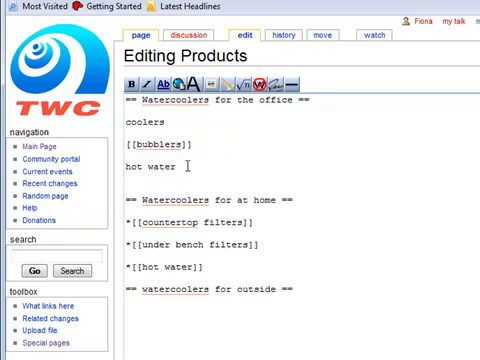
{"action": "scroll", "scroll_direction": "down", "scroll_amount": 3}
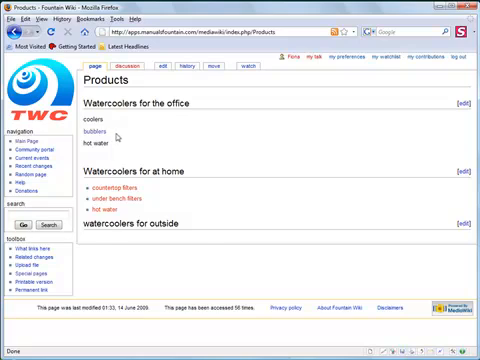
- Follow the new bubblers link to the Bubblers page
{"action": "left_click", "coordinate": [100, 136]}
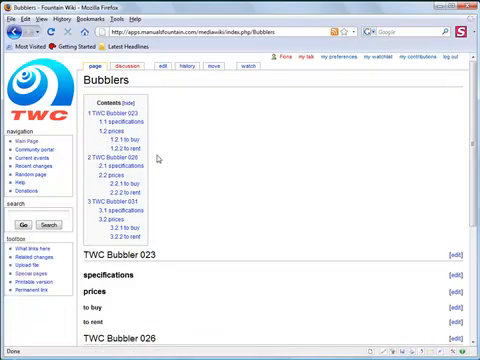
{"action": "mouse_move", "coordinate": [164, 164]}
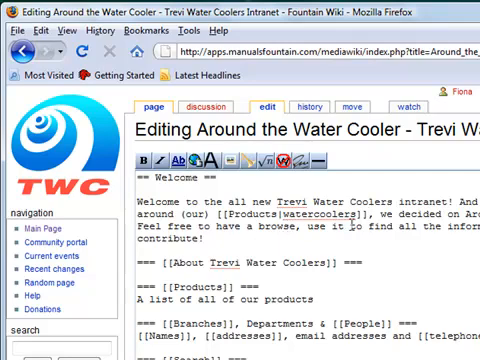
- Leave the Around the Water Cooler edit form and bring up Branches for editing
{"action": "scroll", "scroll_direction": "down", "scroll_amount": 3}
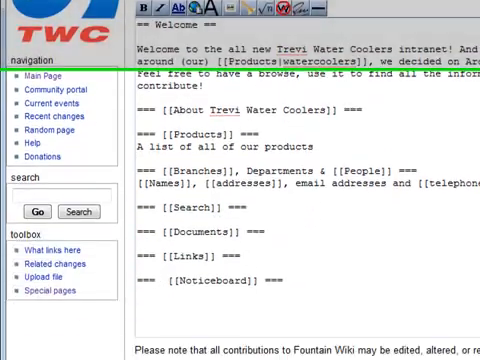
{"action": "scroll", "scroll_direction": "down", "scroll_amount": 3}
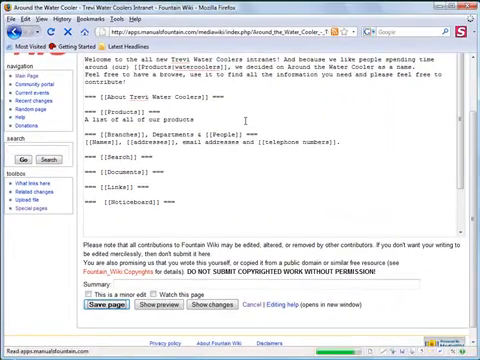
{"action": "left_click", "coordinate": [116, 308]}
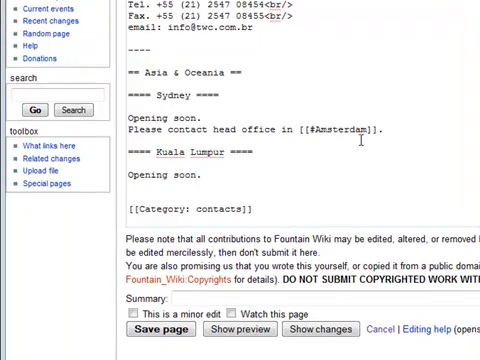
{"action": "mouse_move", "coordinate": [310, 142]}
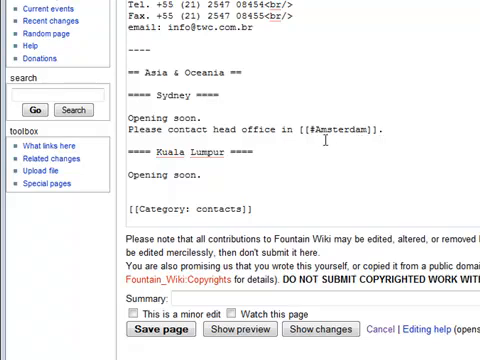
{"action": "scroll", "scroll_direction": "up", "scroll_amount": 3}
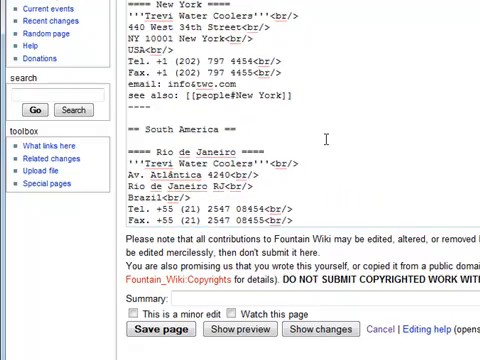
{"action": "scroll", "scroll_direction": "up", "scroll_amount": 3}
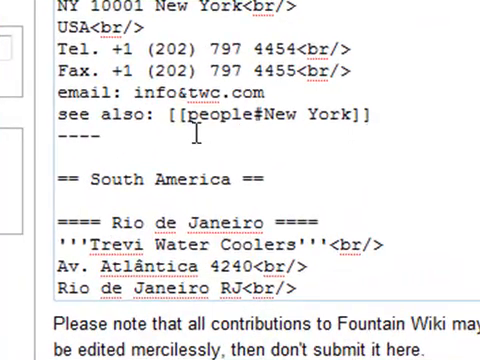
{"action": "mouse_move", "coordinate": [336, 136]}
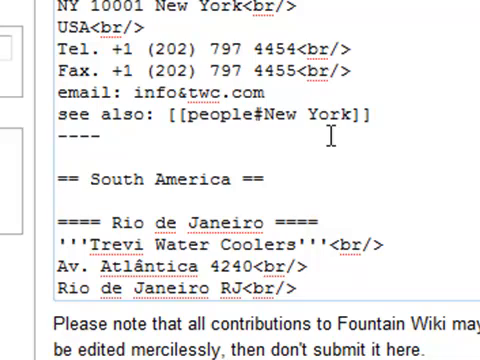
{"action": "scroll", "scroll_direction": "down", "scroll_amount": 3}
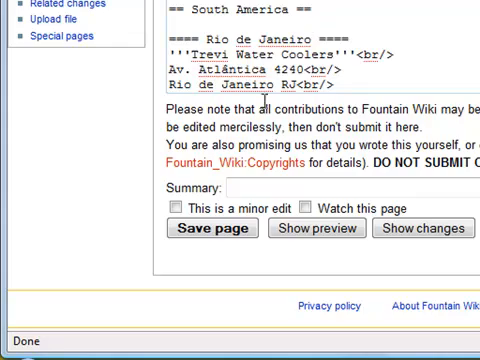
- Save the Branches page and view its office listings
{"action": "left_click", "coordinate": [204, 232]}
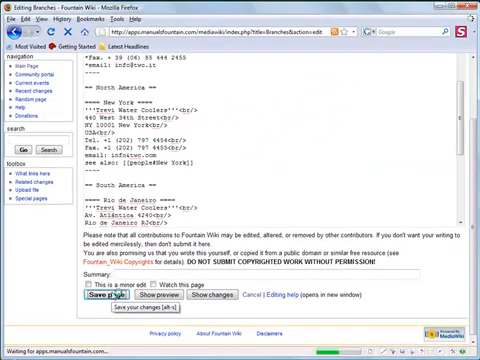
{"action": "left_click", "coordinate": [100, 294]}
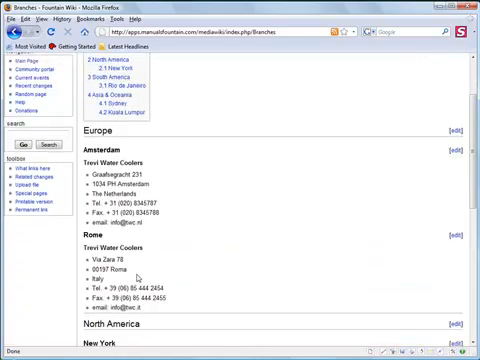
{"action": "scroll", "scroll_direction": "down", "scroll_amount": 3}
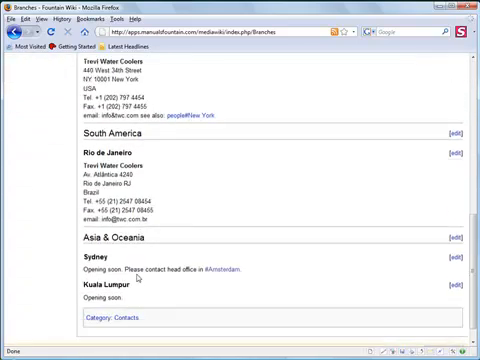
- Follow the Amsterdam anchor link, then the people#New York link
{"action": "left_click", "coordinate": [216, 262]}
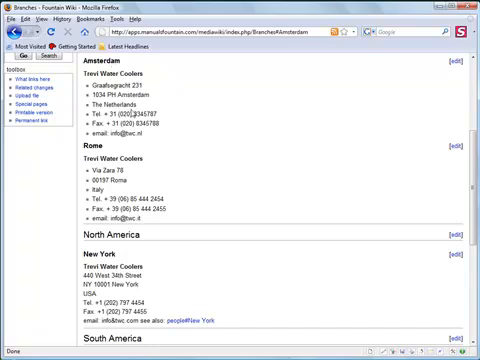
{"action": "scroll", "scroll_direction": "down", "scroll_amount": 3}
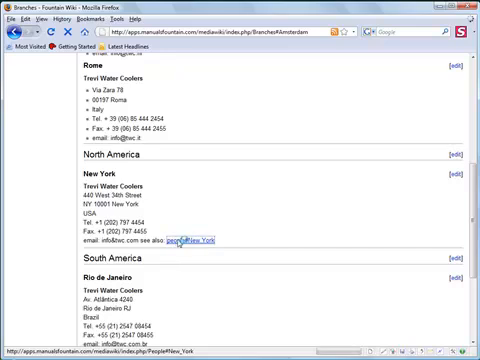
{"action": "left_click", "coordinate": [194, 242]}
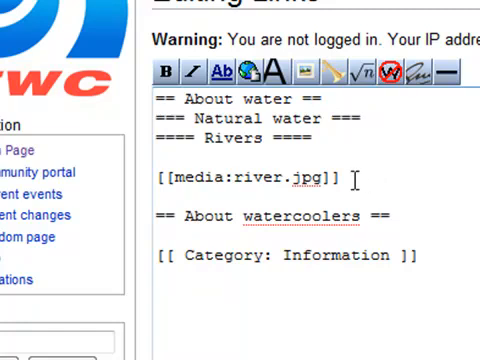
- Add [[media:river.jpg]] under Rivers and scroll toward Save page
{"action": "left_click", "coordinate": [164, 180]}
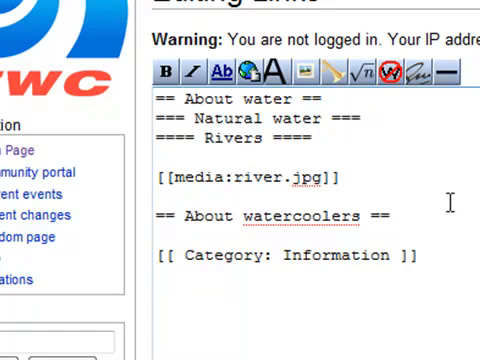
{"action": "scroll", "scroll_direction": "down", "scroll_amount": 3}
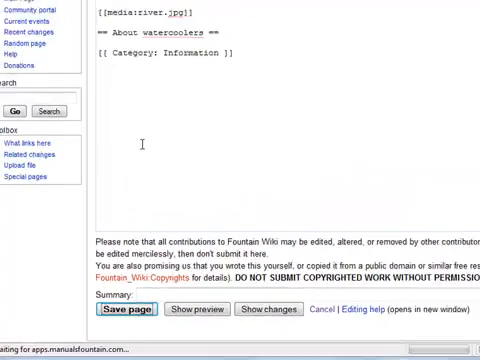
- Save the Links page and open river.jpg through its media link
{"action": "left_click", "coordinate": [128, 308]}
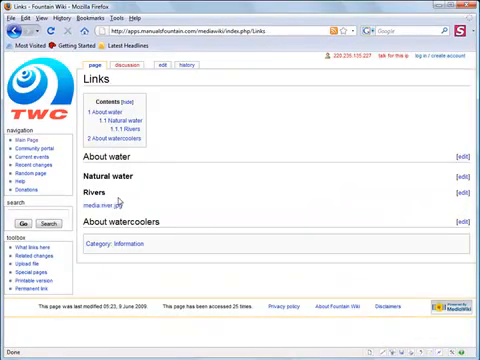
{"action": "mouse_move", "coordinate": [102, 206]}
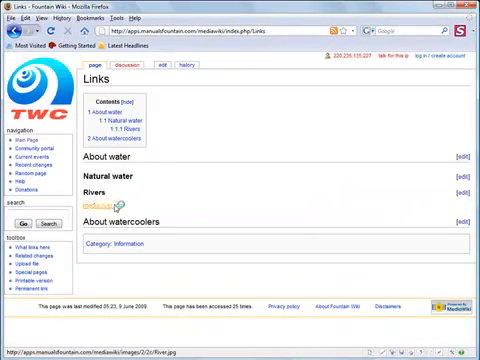
{"action": "left_click", "coordinate": [100, 200]}
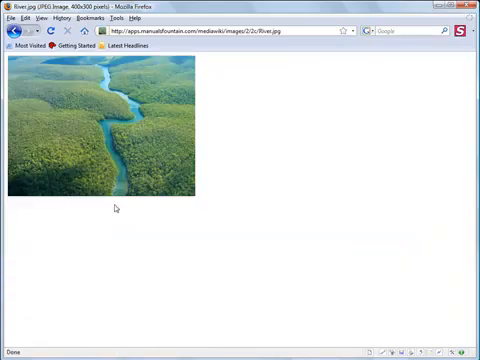